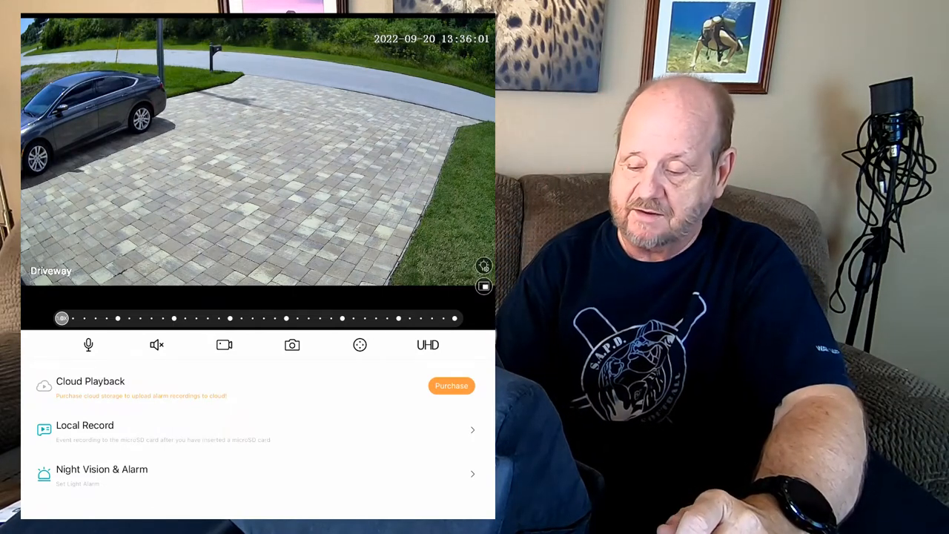
Step: Show the PTZ pad, tilt the driveway camera upward, and bring up preset entry
left_click(360, 345)
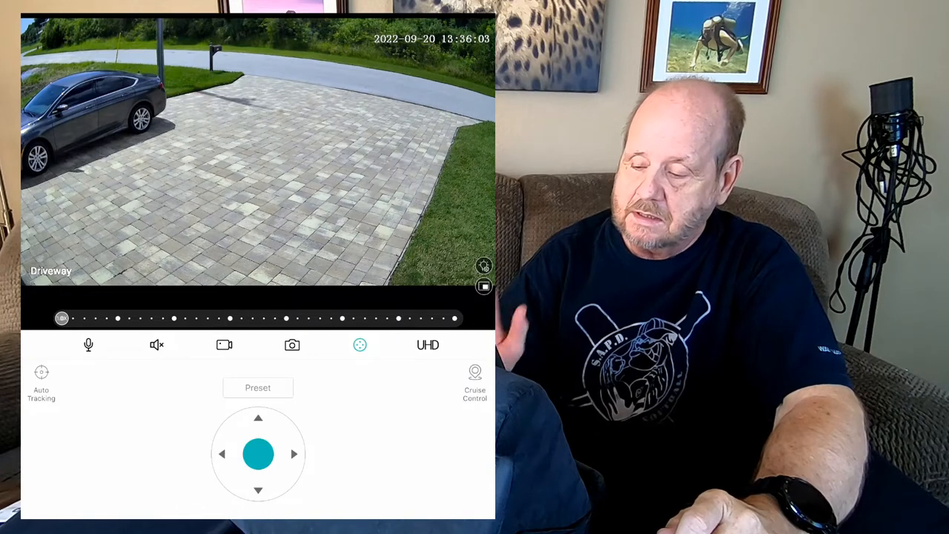
left_click(258, 418)
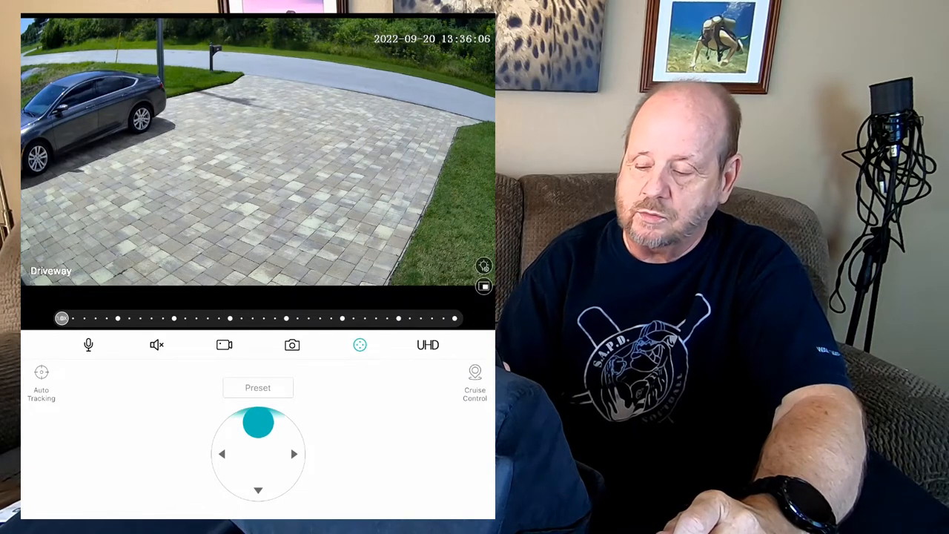
left_click(258, 421)
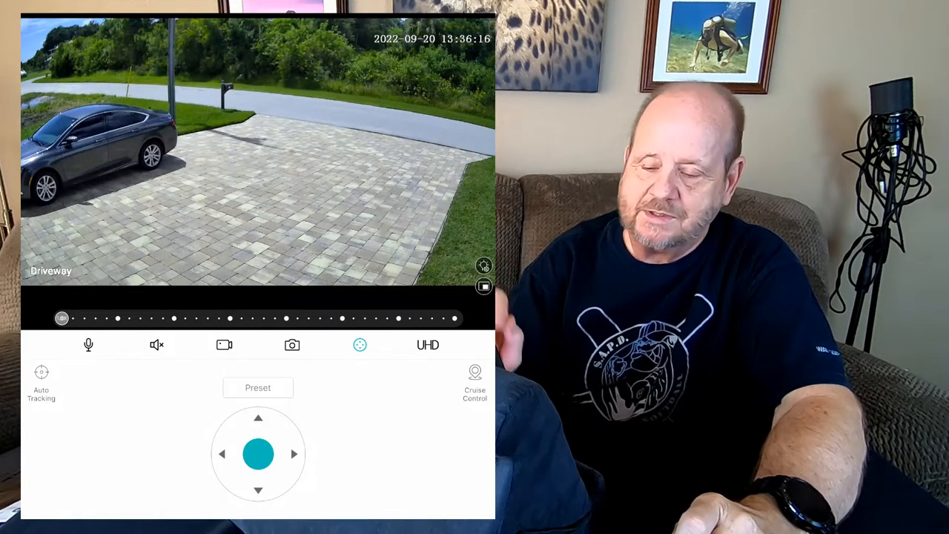
left_click(257, 387)
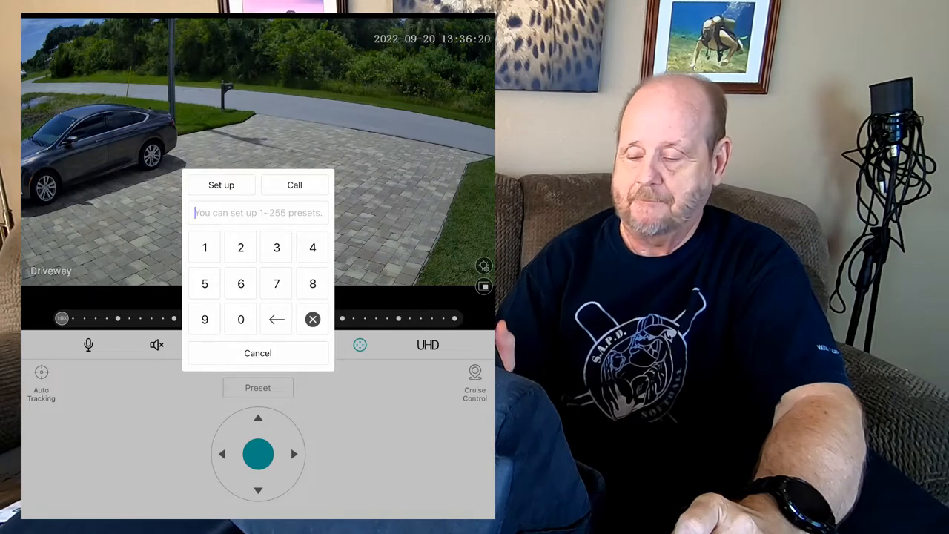
Step: Call preset 1 to aim at the neighboring house with the red dumpster
left_click(205, 246)
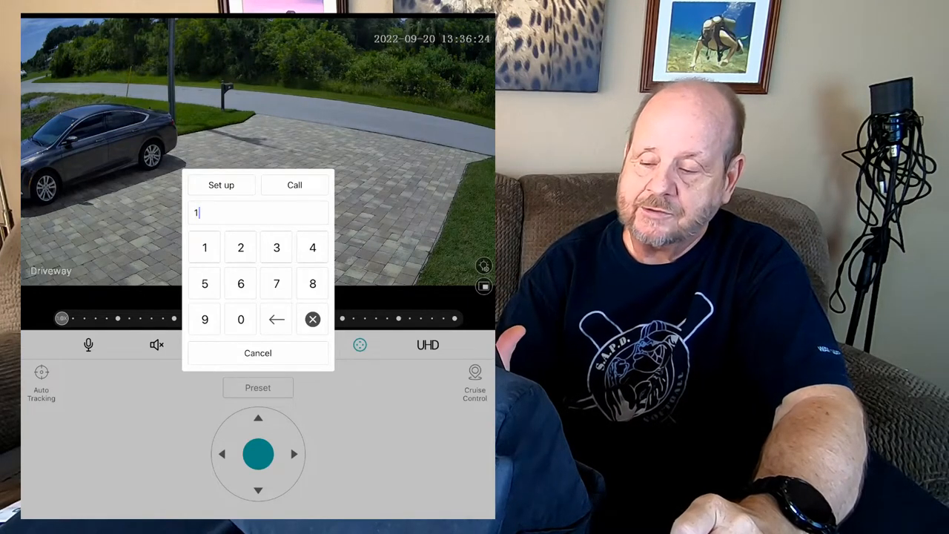
left_click(295, 184)
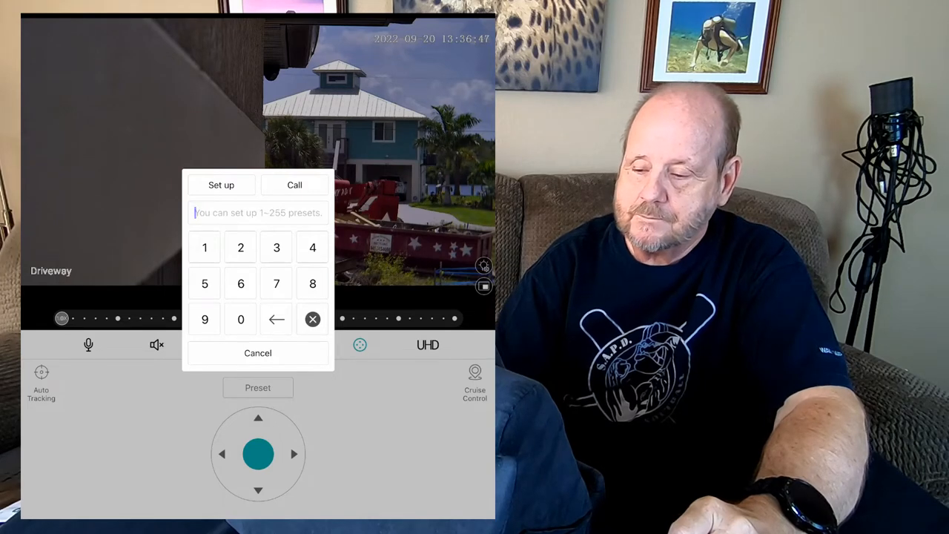
Step: Call presets 2, 1 and 3 in turn, ending on the lawn walkway, then close the keypad
left_click(240, 247)
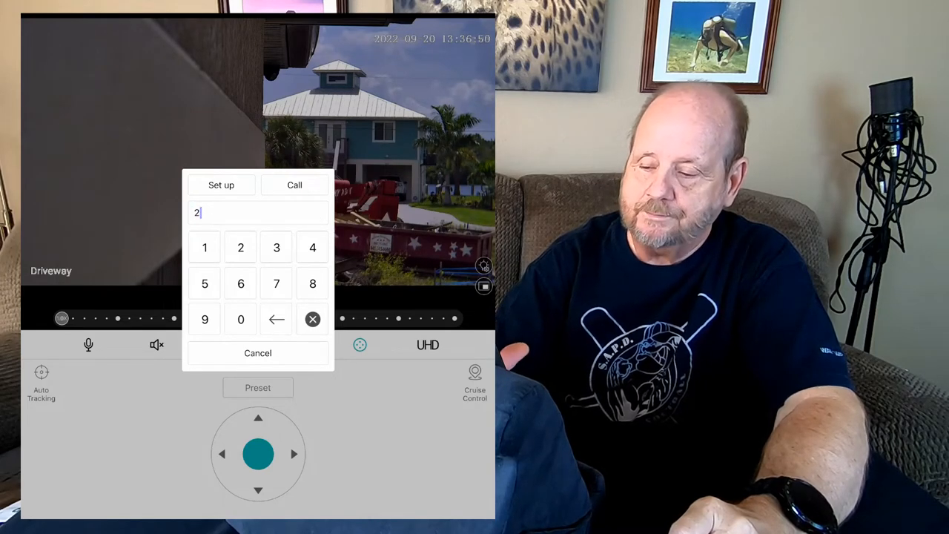
left_click(294, 184)
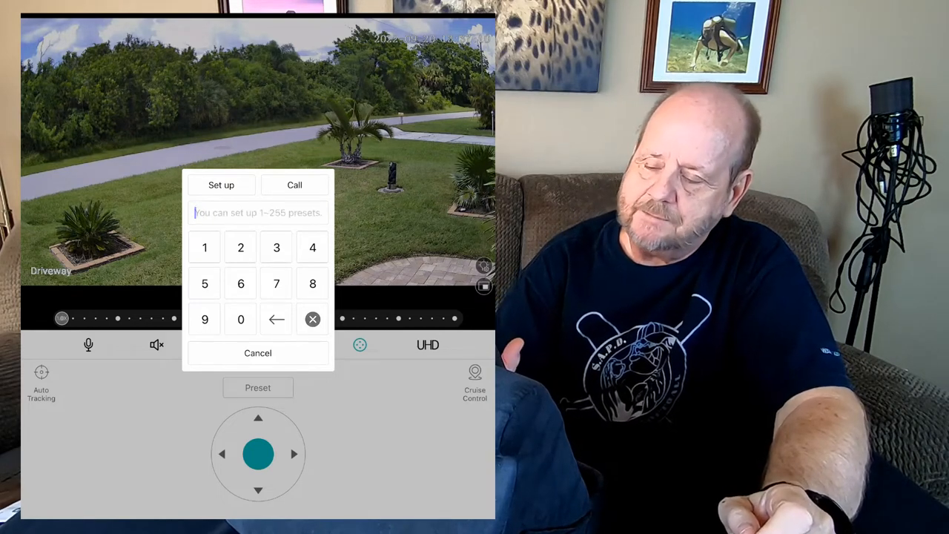
left_click(204, 247)
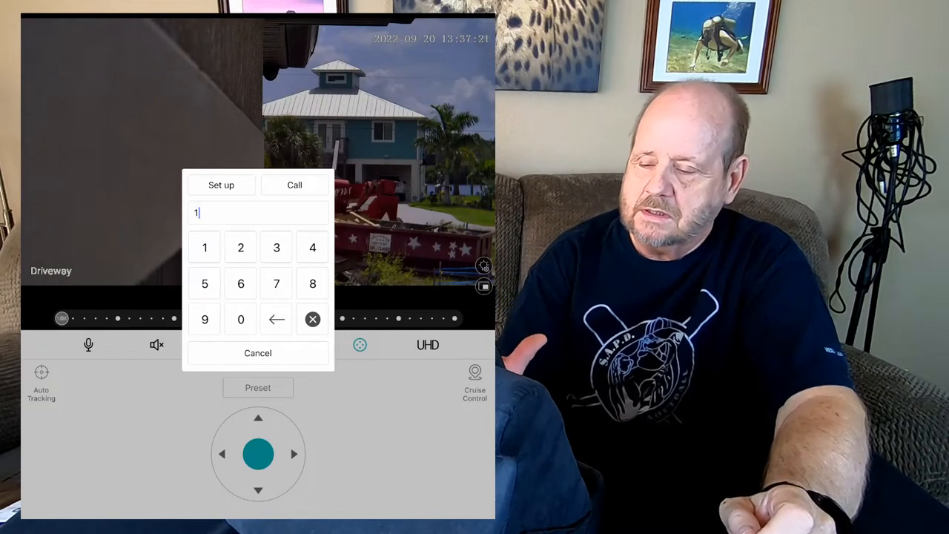
left_click(312, 318)
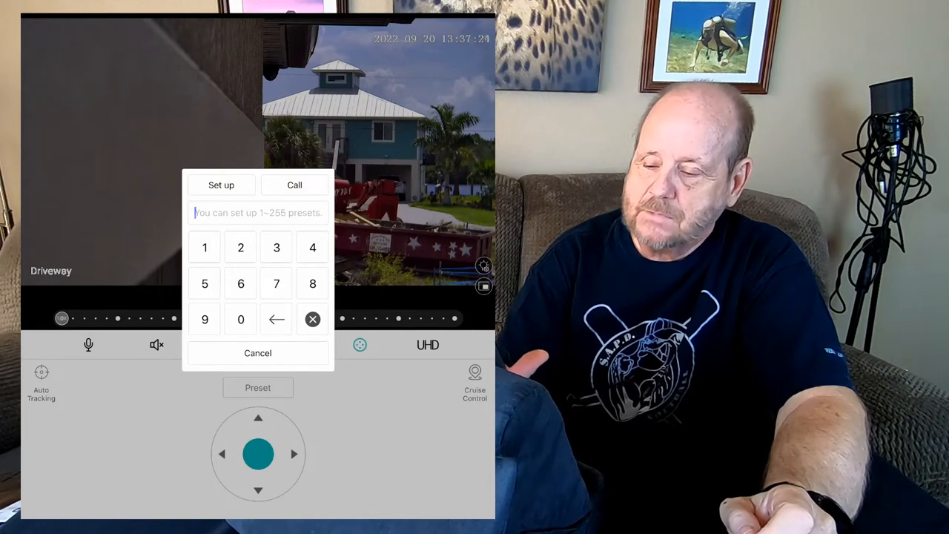
left_click(277, 247)
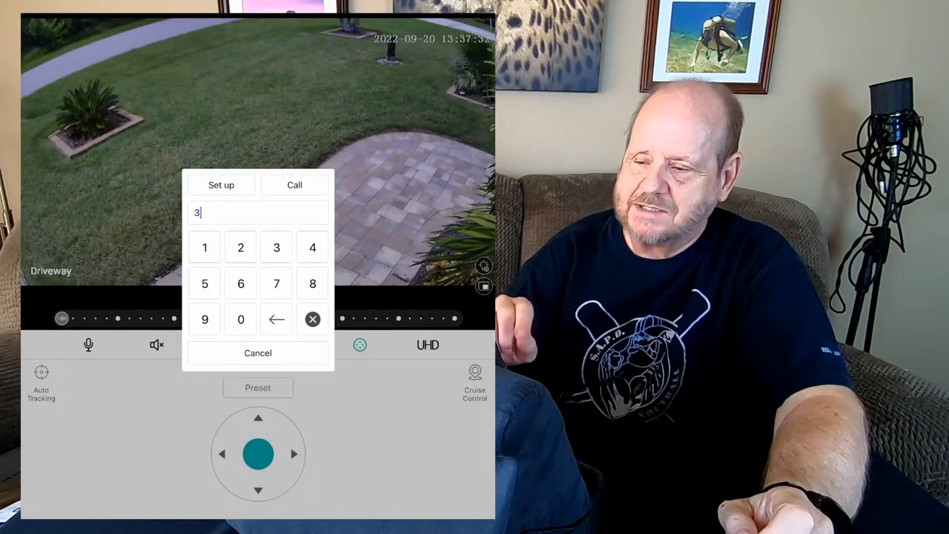
left_click(257, 352)
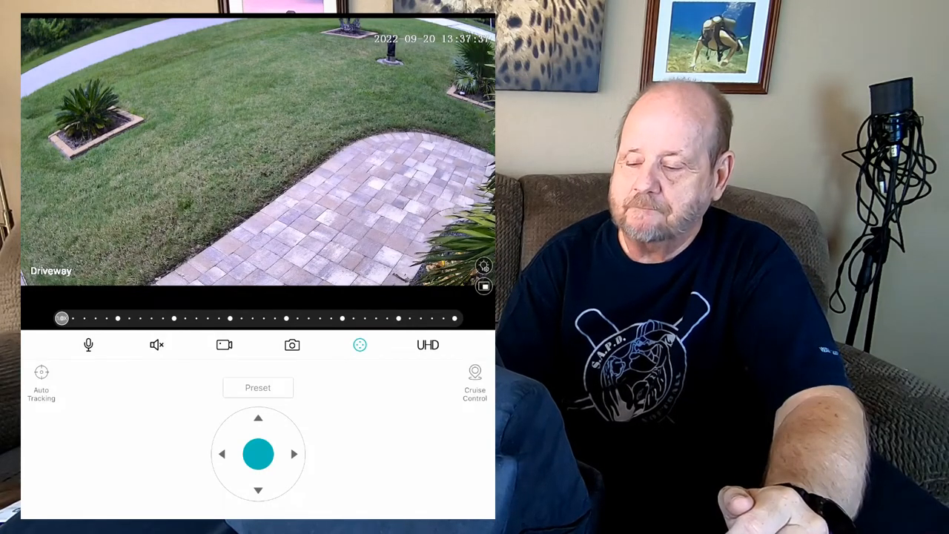
Step: Return the camera to the driveway view and show the Auto Tracking options
left_click(257, 387)
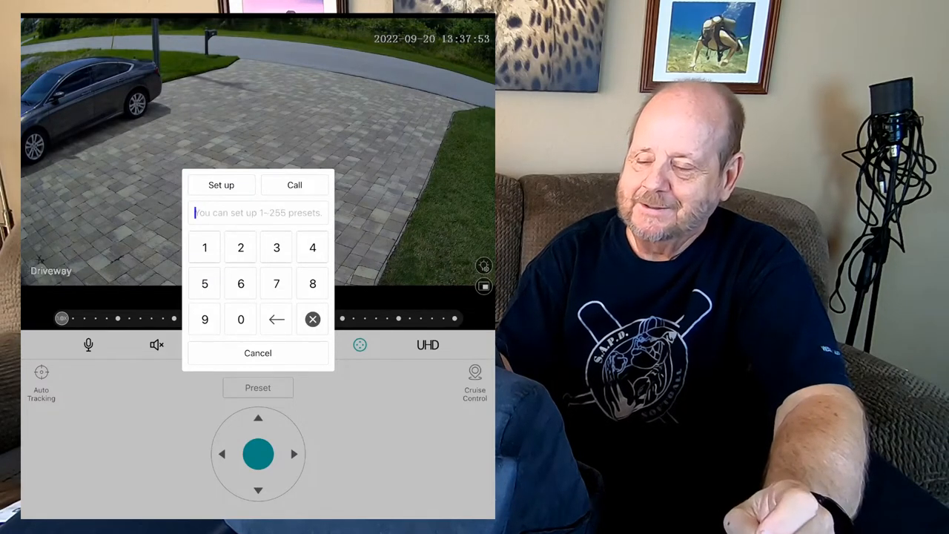
left_click(257, 353)
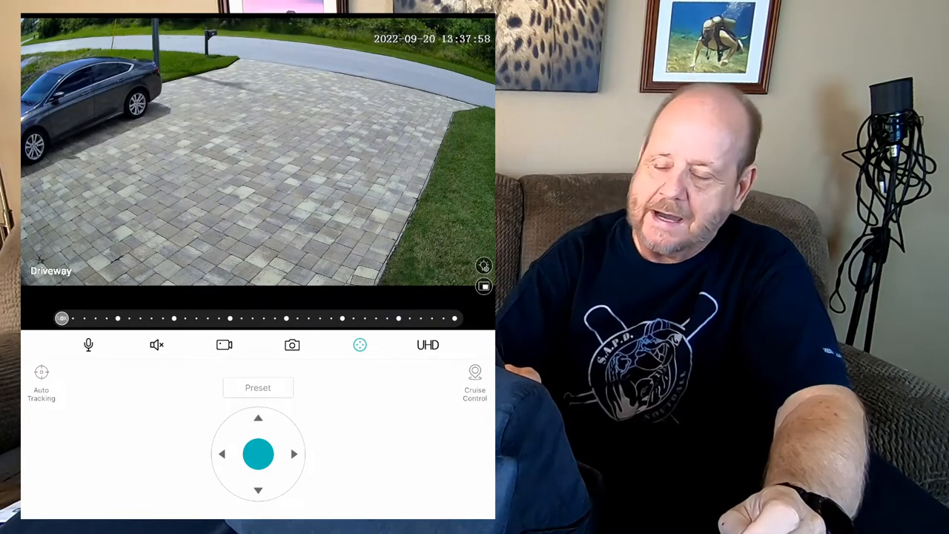
left_click(42, 382)
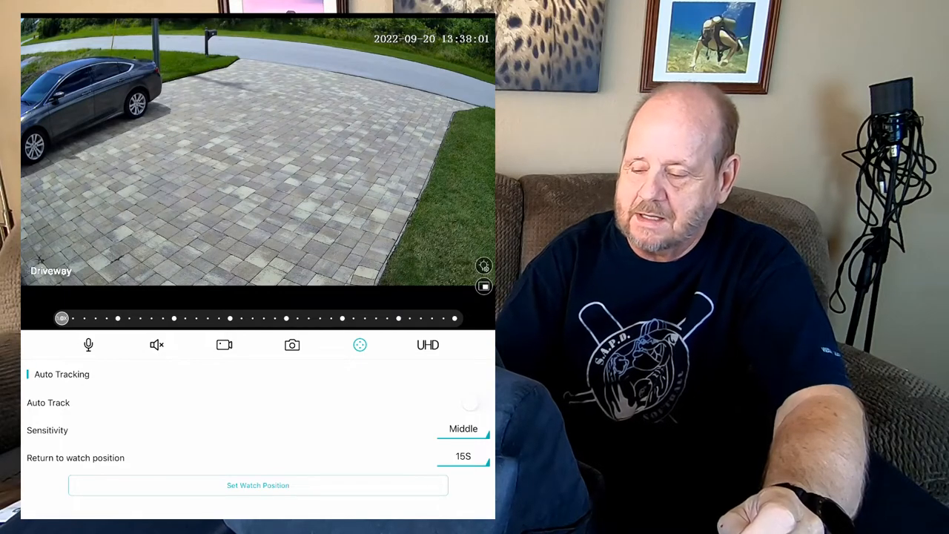
Step: Exit live view back to the Smart Device list with the Driveway preview
left_click(476, 402)
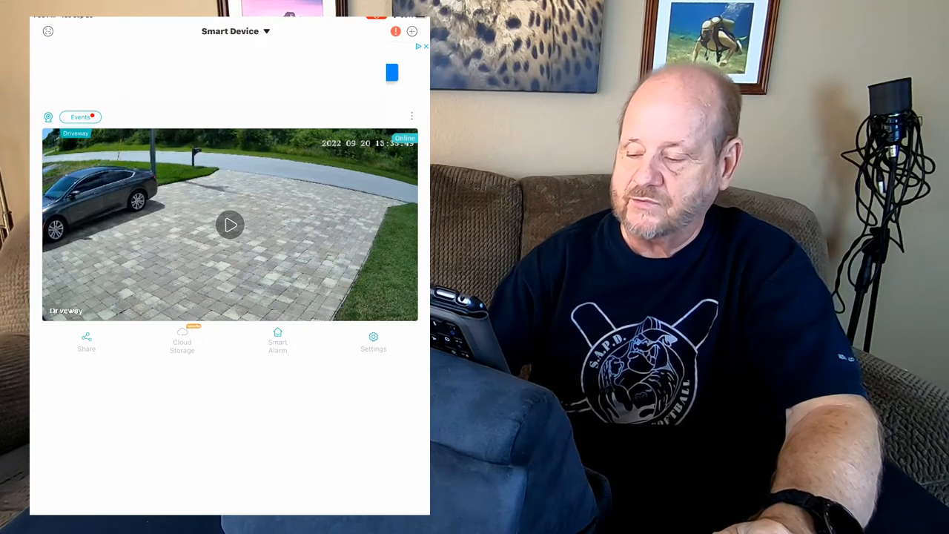
Step: Review the Driveway camera's Basic Settings, then go back to its Settings list
left_click(373, 341)
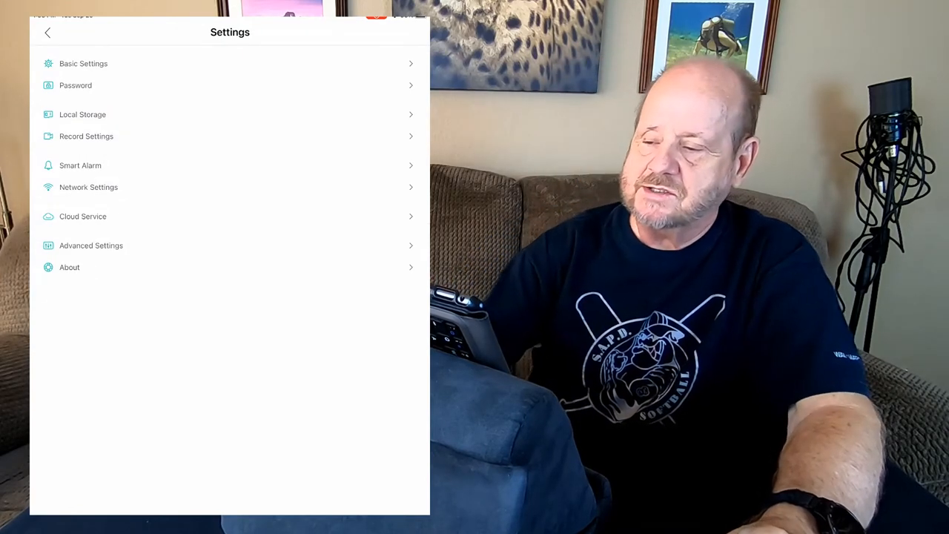
left_click(83, 63)
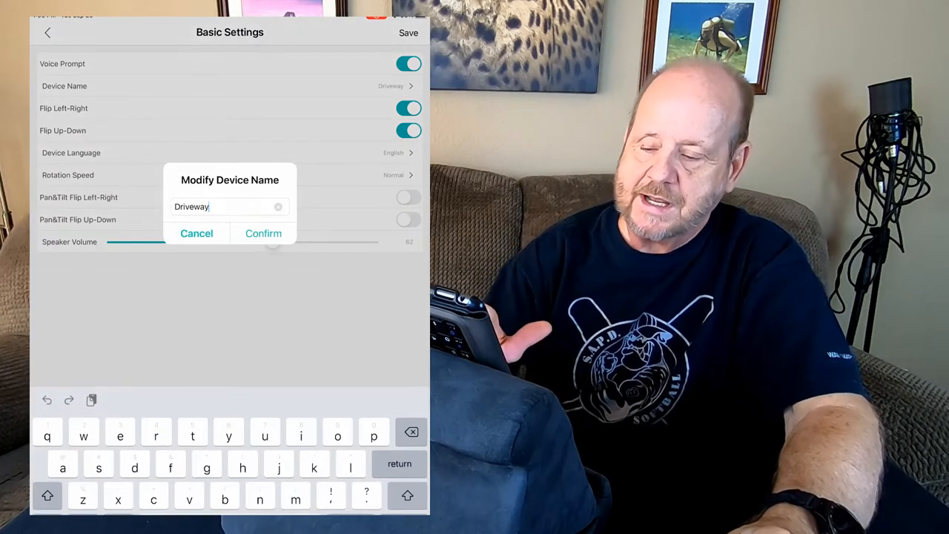
left_click(263, 233)
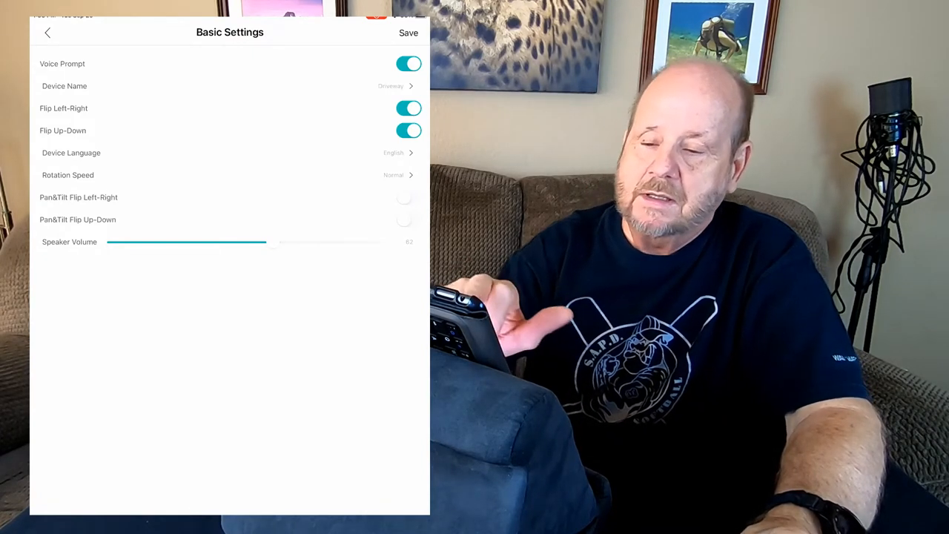
left_click(47, 31)
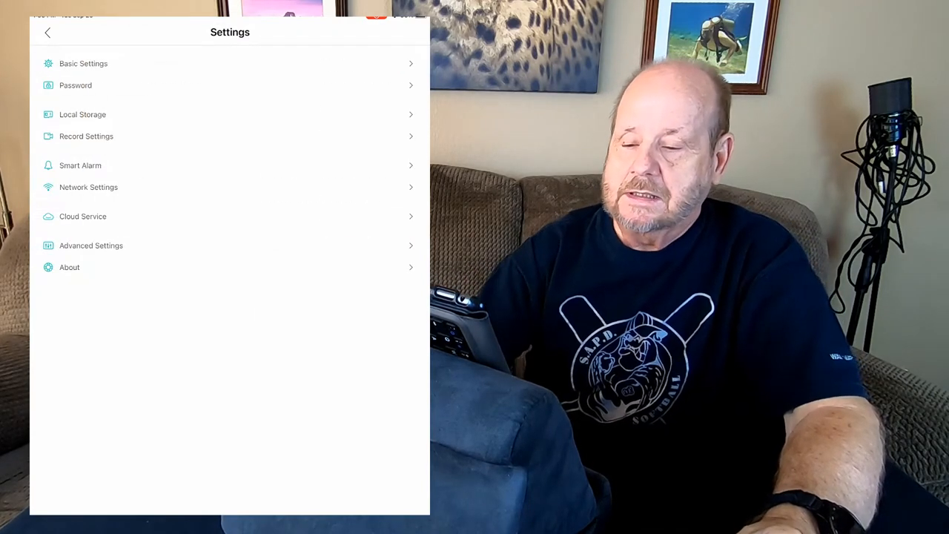
left_click(83, 114)
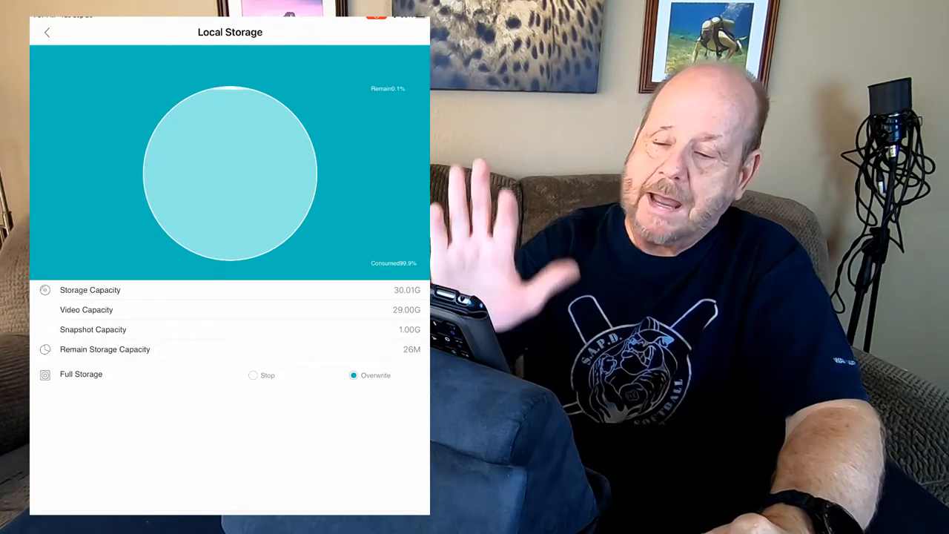
left_click(47, 32)
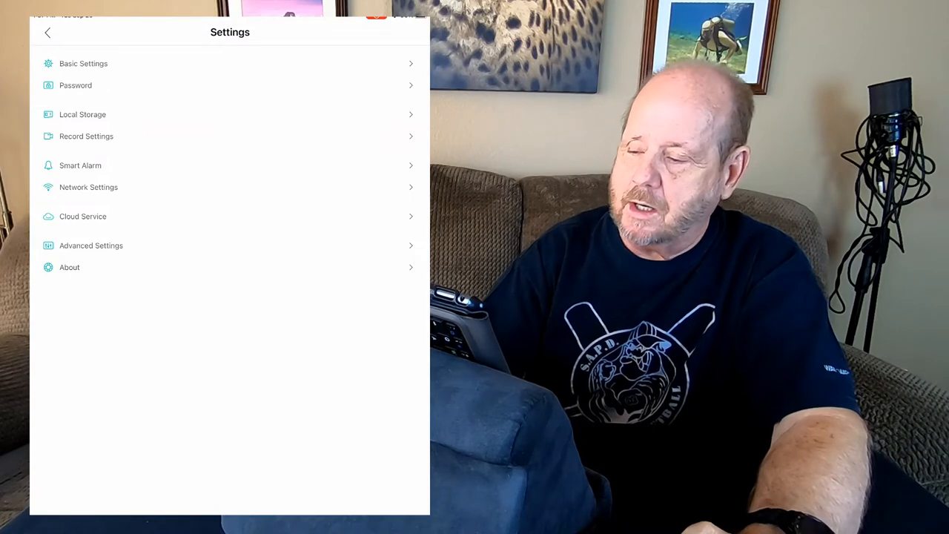
Step: Go into Smart Alarm to reach the Bell Alarm or custom ringing choices
left_click(80, 165)
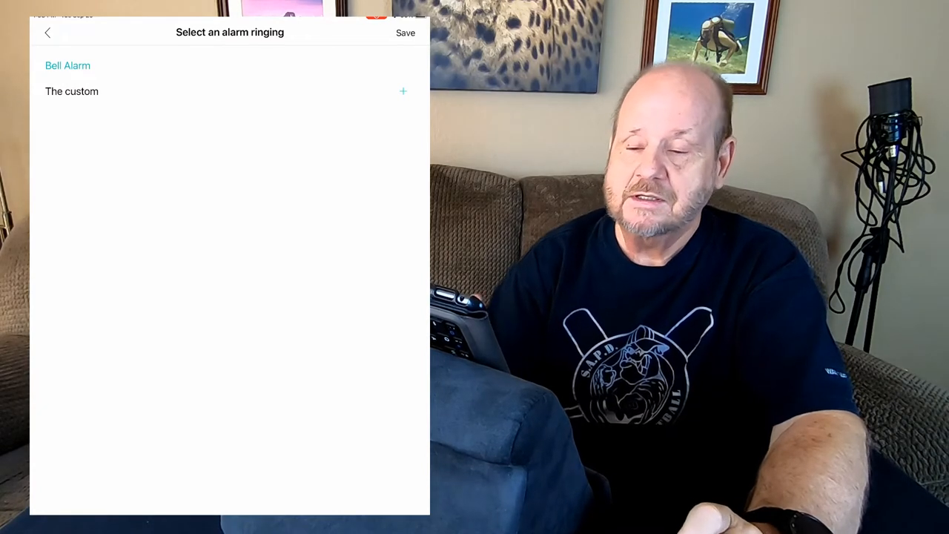
Step: Back out to Smart Alarm and expand Advanced: interval, 24-hour period, middle sensitivity
left_click(47, 33)
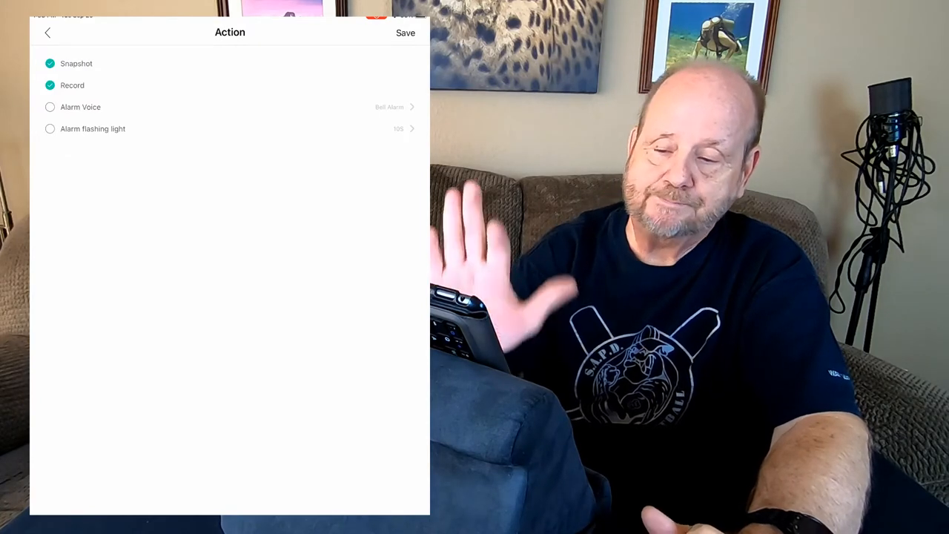
left_click(404, 33)
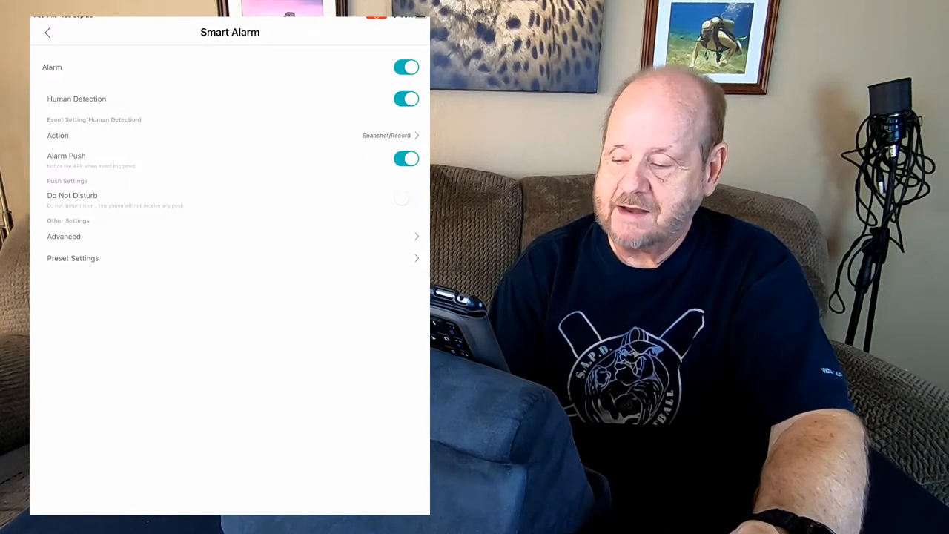
left_click(64, 236)
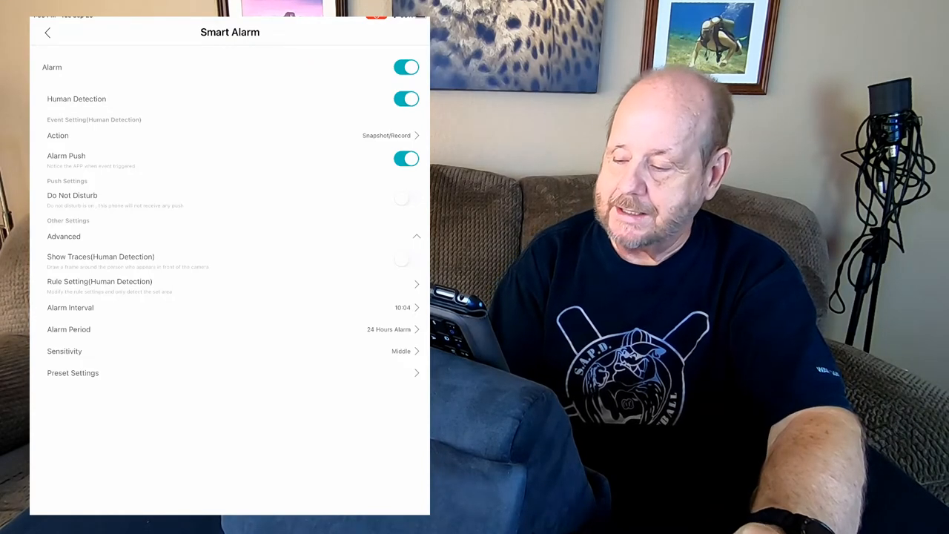
Step: Go to Human Detection Rule Setting and choose Intrusion to edit the zone
left_click(100, 281)
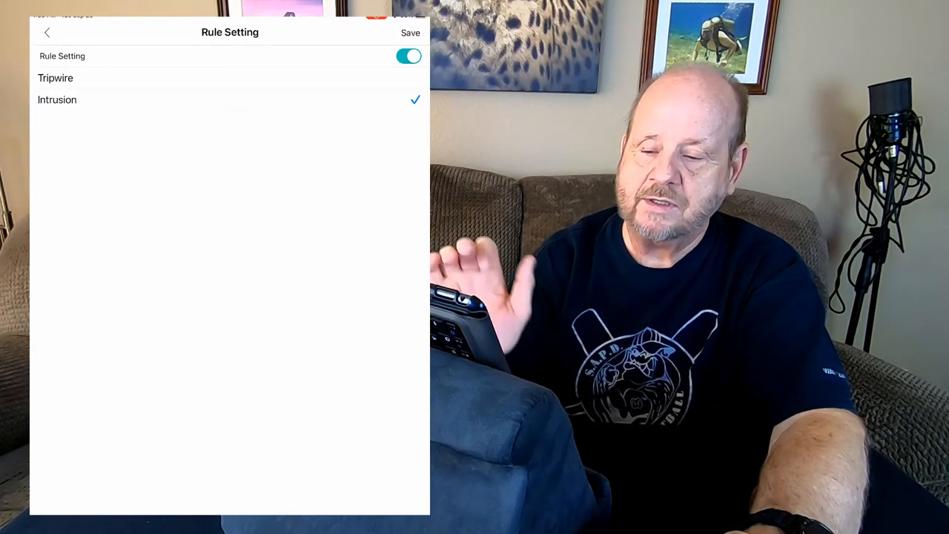
left_click(57, 99)
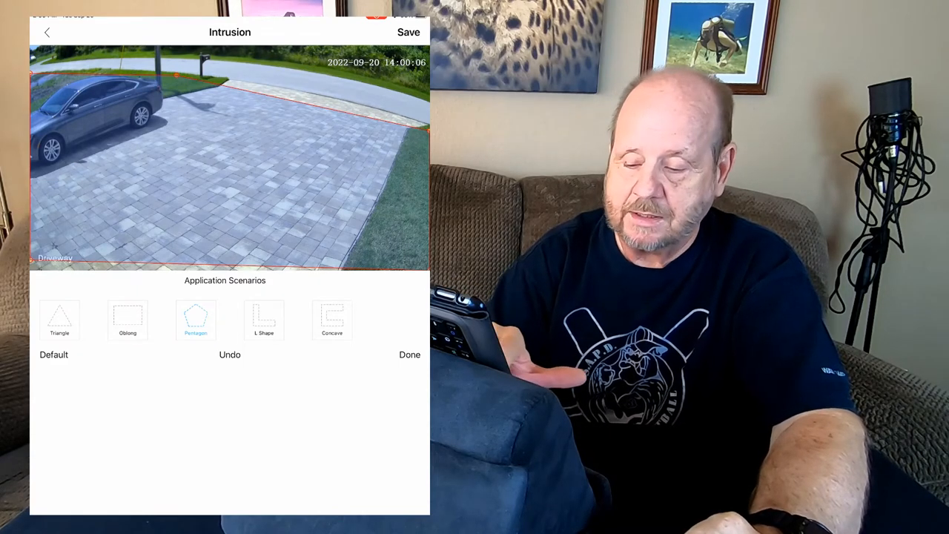
Step: Try a triangle zone, switch back to the driveway-wide pentagon, and save it
left_click(59, 319)
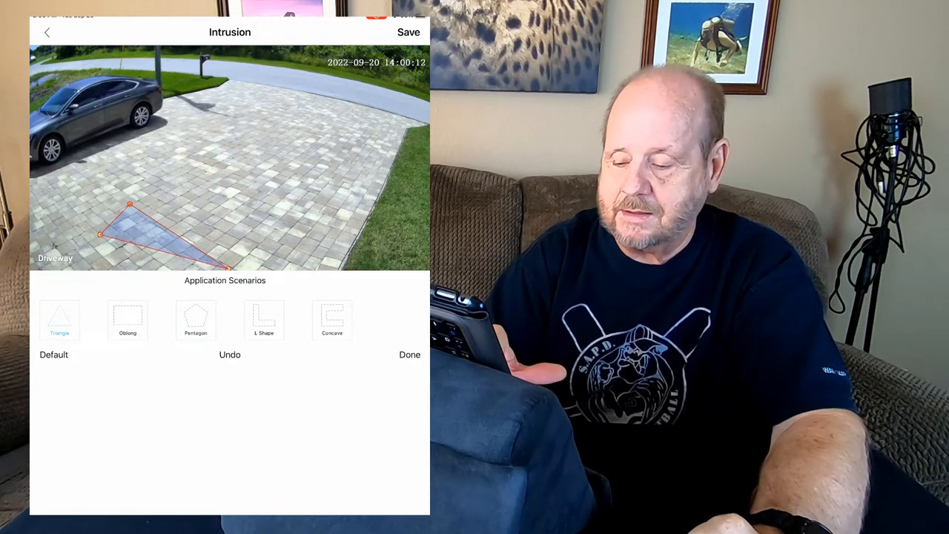
left_click(195, 314)
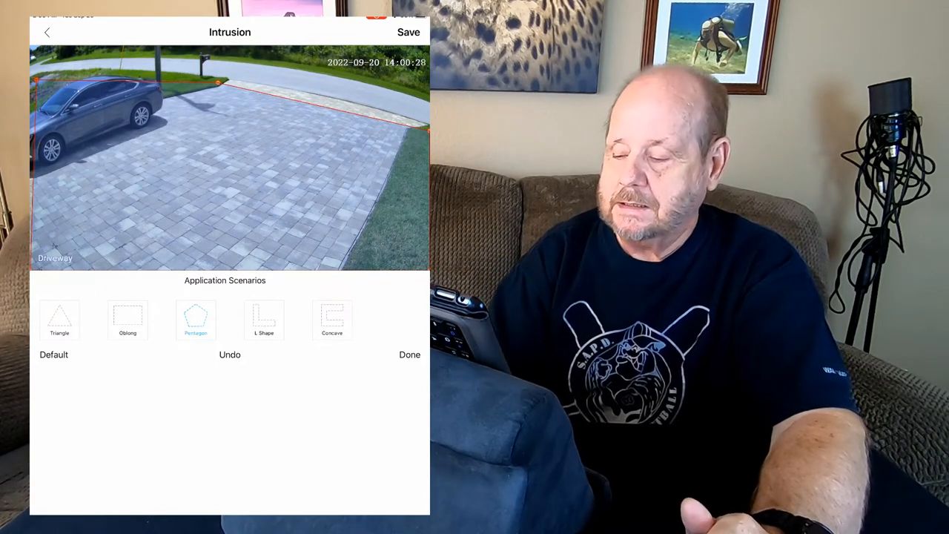
left_click(408, 32)
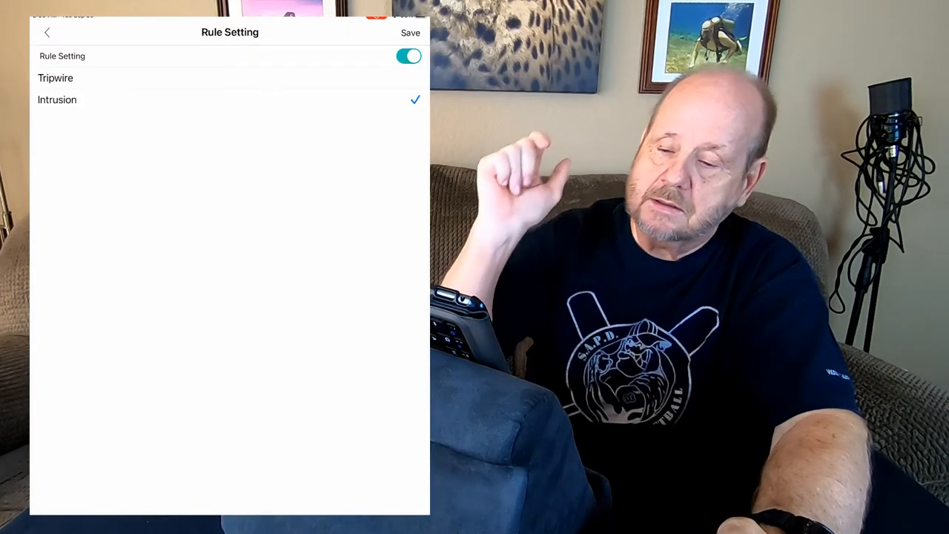
Step: Drag the Alarm Interval slider from 08:05 to 10:04 and save it
left_click(46, 32)
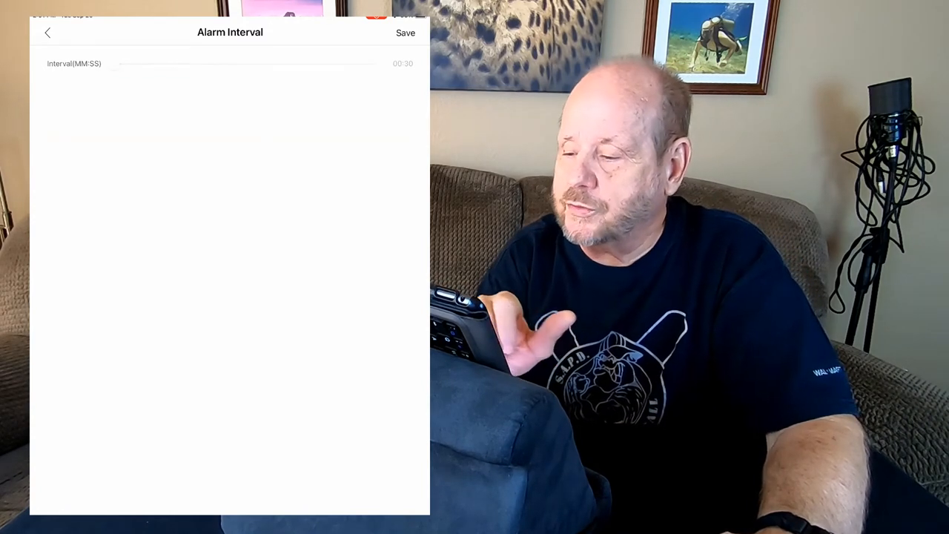
left_click_drag(113, 64, 172, 64)
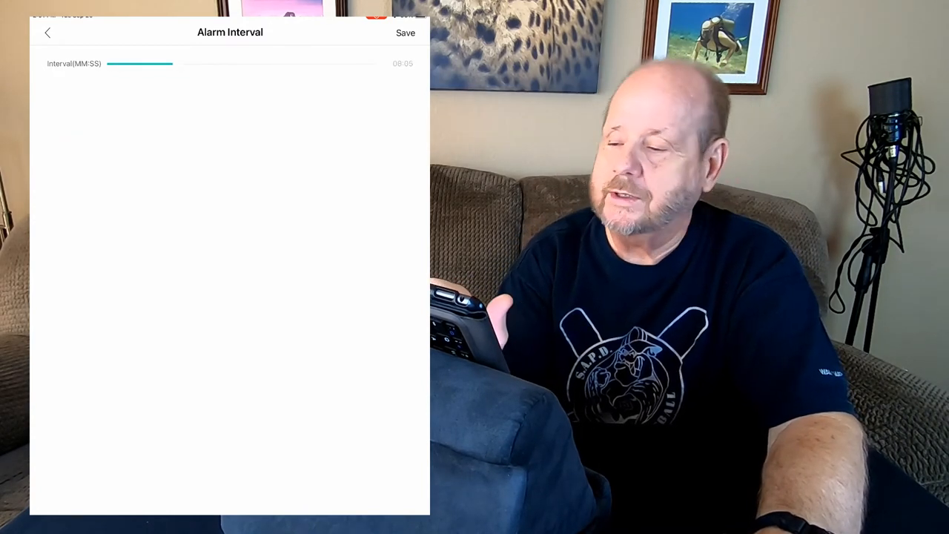
left_click_drag(141, 63, 334, 64)
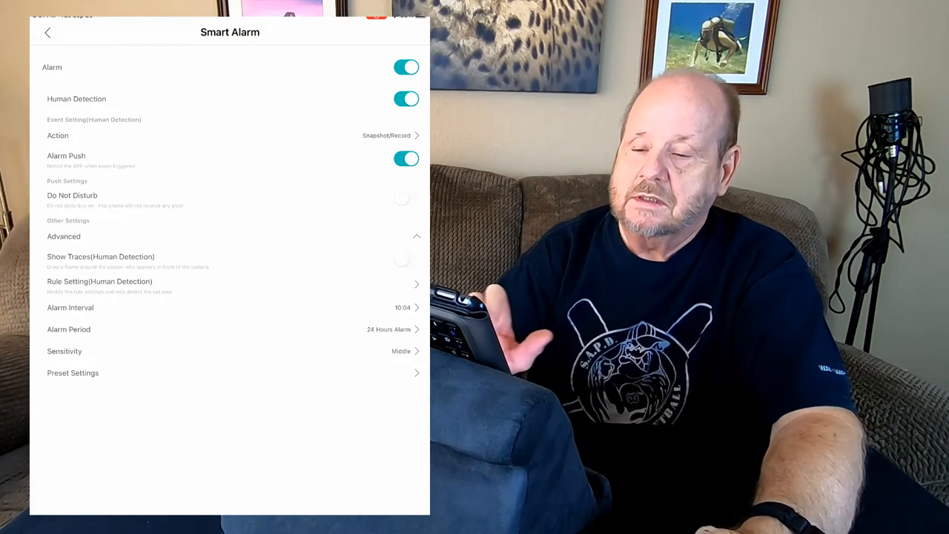
Step: Back out through Settings to the device list and open the Driveway camera preview
left_click(47, 32)
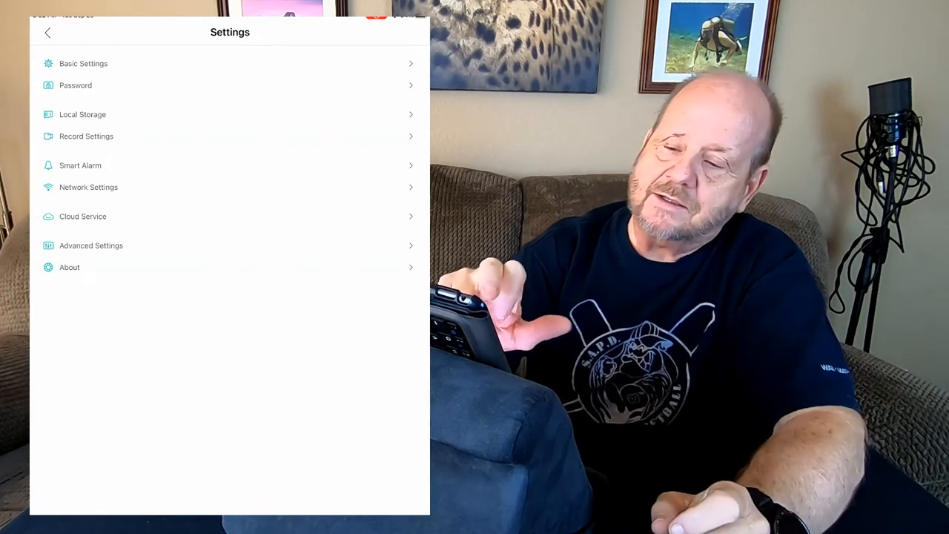
left_click(47, 32)
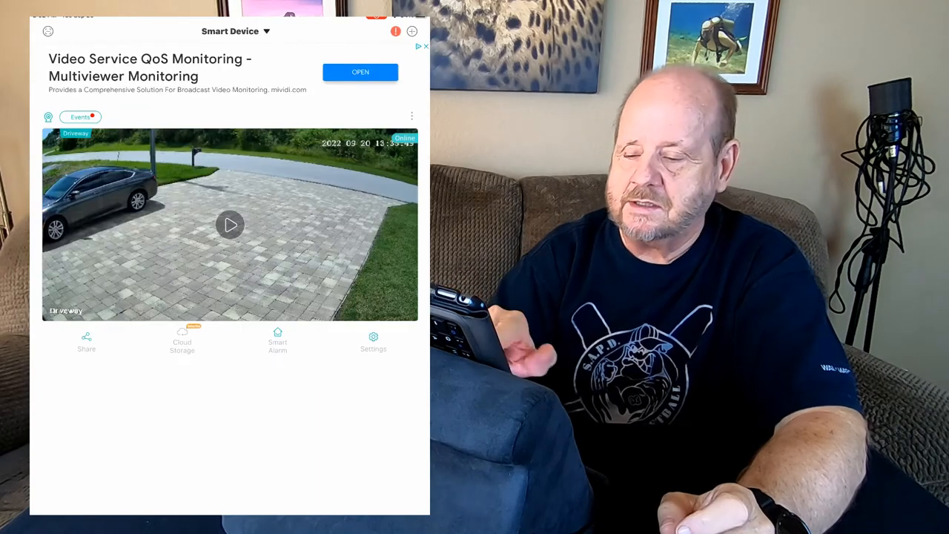
left_click(229, 225)
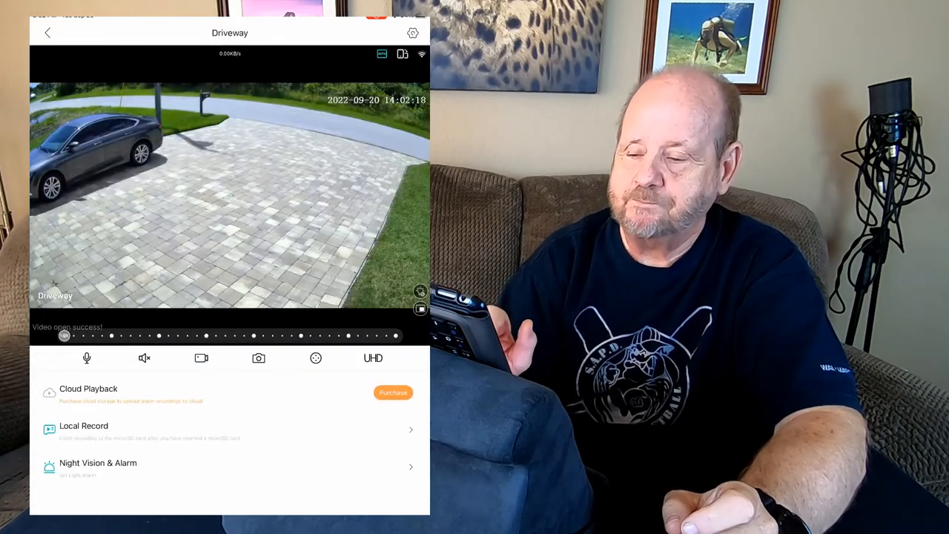